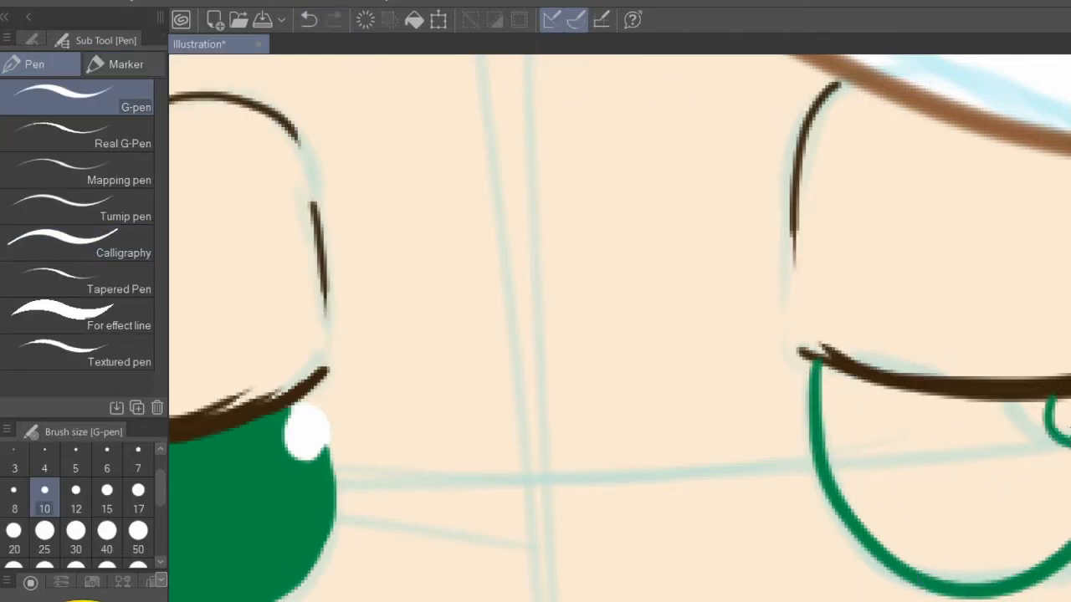
- Ink the eyes with dark brown lash lines and green iris outlines over the blue sketch
{"action": "left_click", "coordinate": [212, 20]}
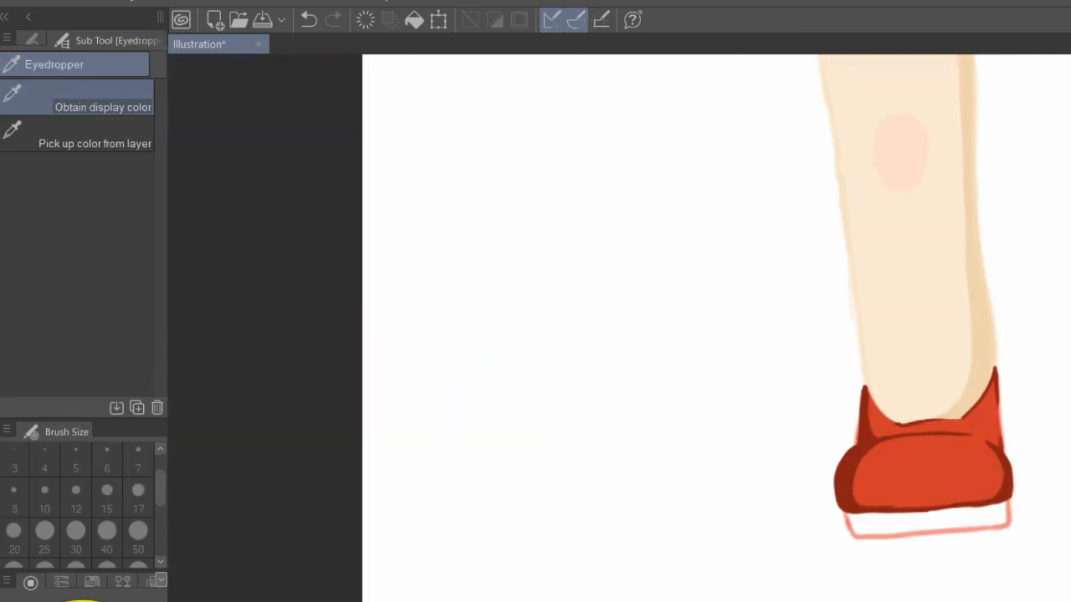
- Paint both shoes red with darker red shading, leaving white soles beneath the pale legs
{"action": "left_click", "coordinate": [33, 63]}
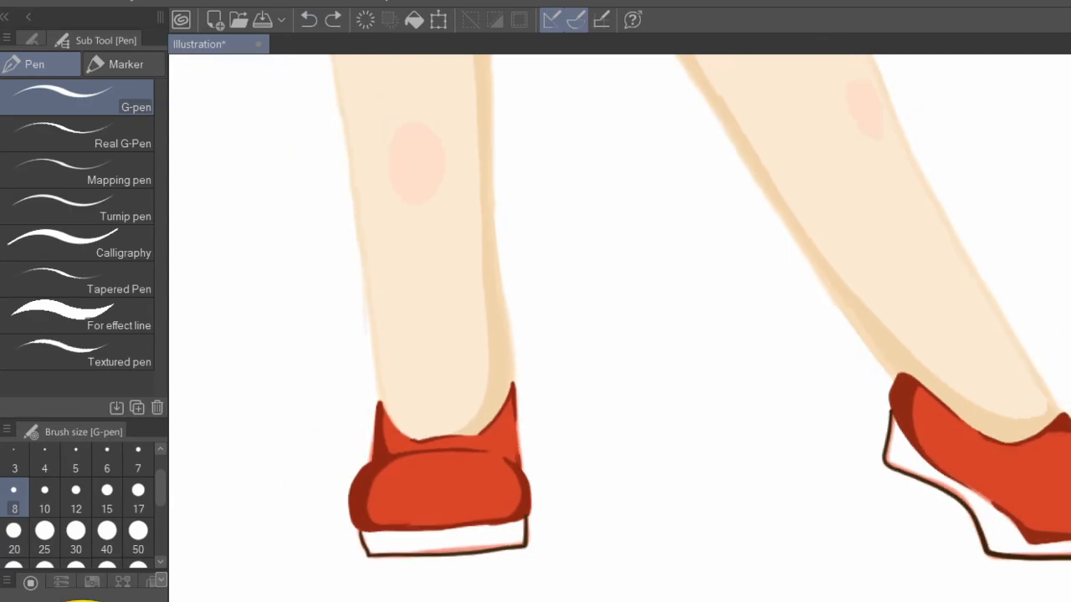